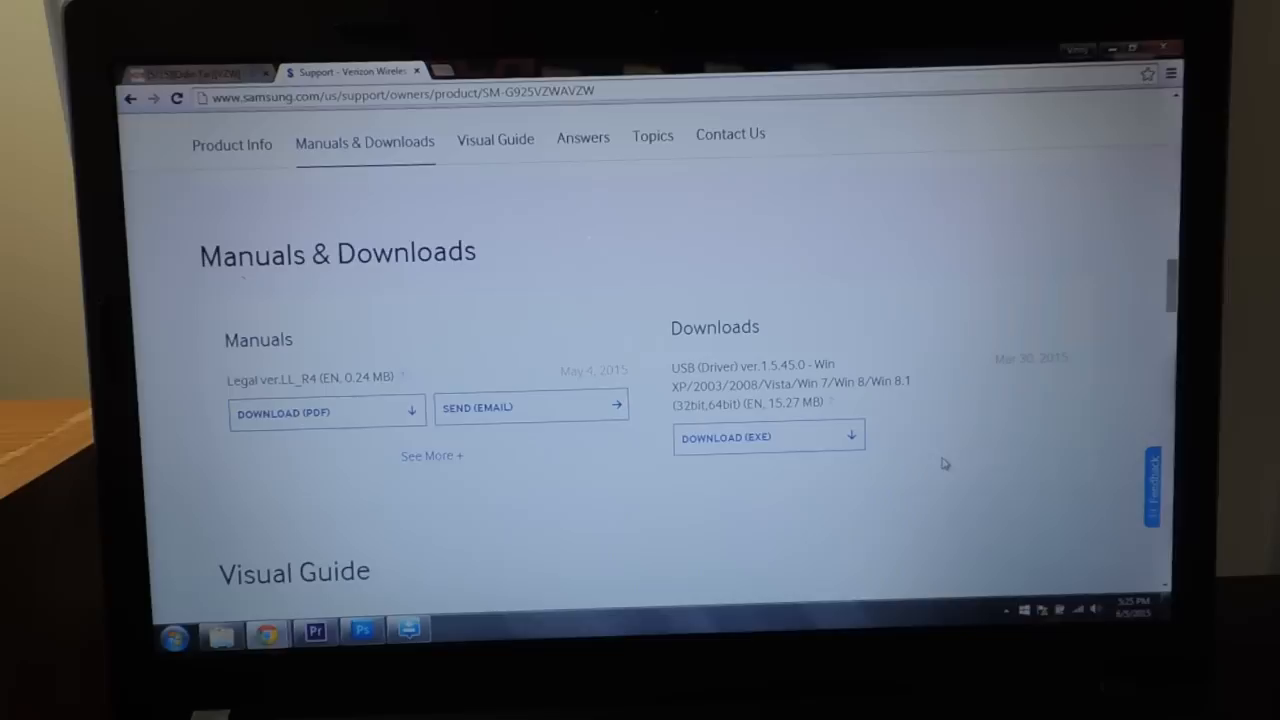
- Download the Galaxy S6 edge USB Driver EXE and accept the Global Download Center notice
scroll("down", 3)
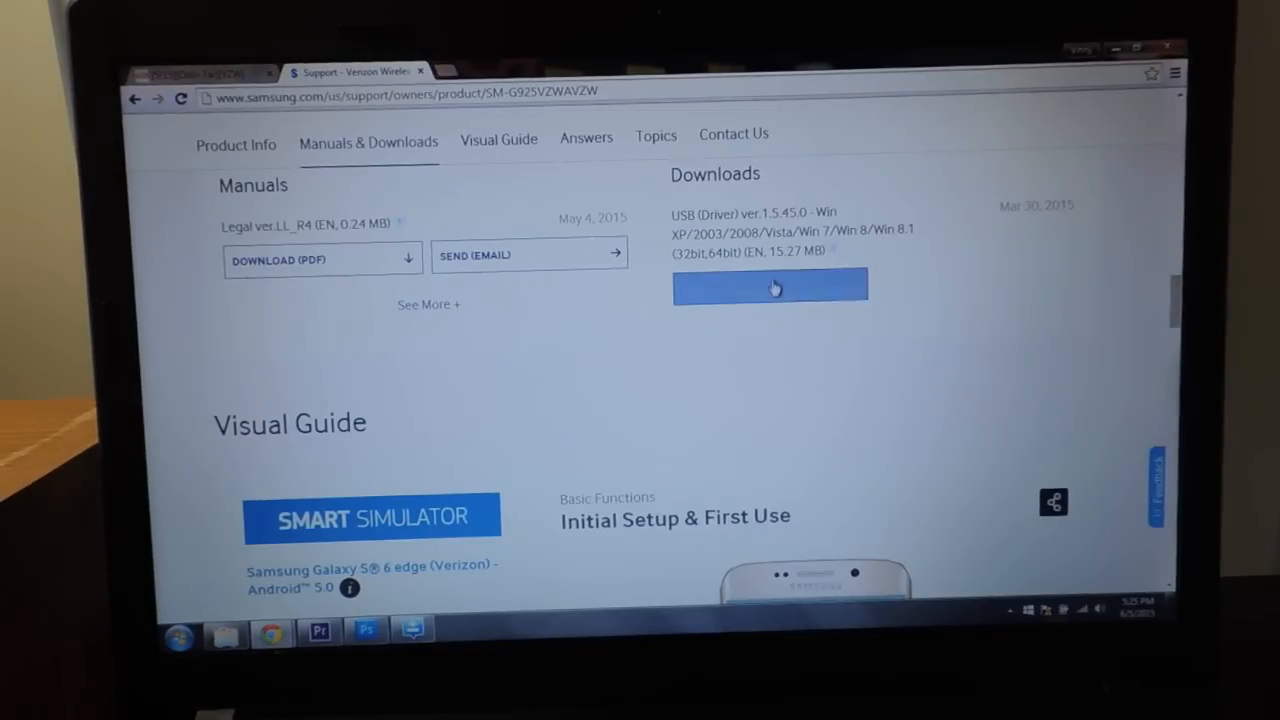
left_click(770, 287)
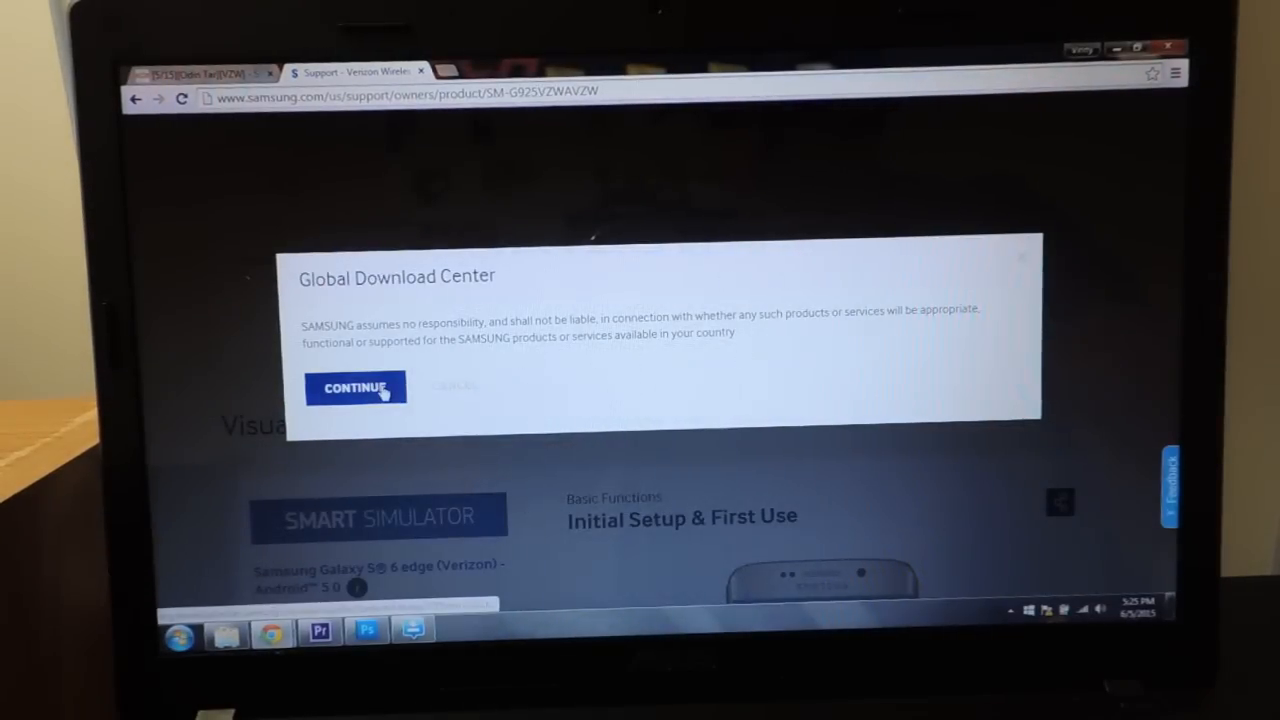
left_click(355, 388)
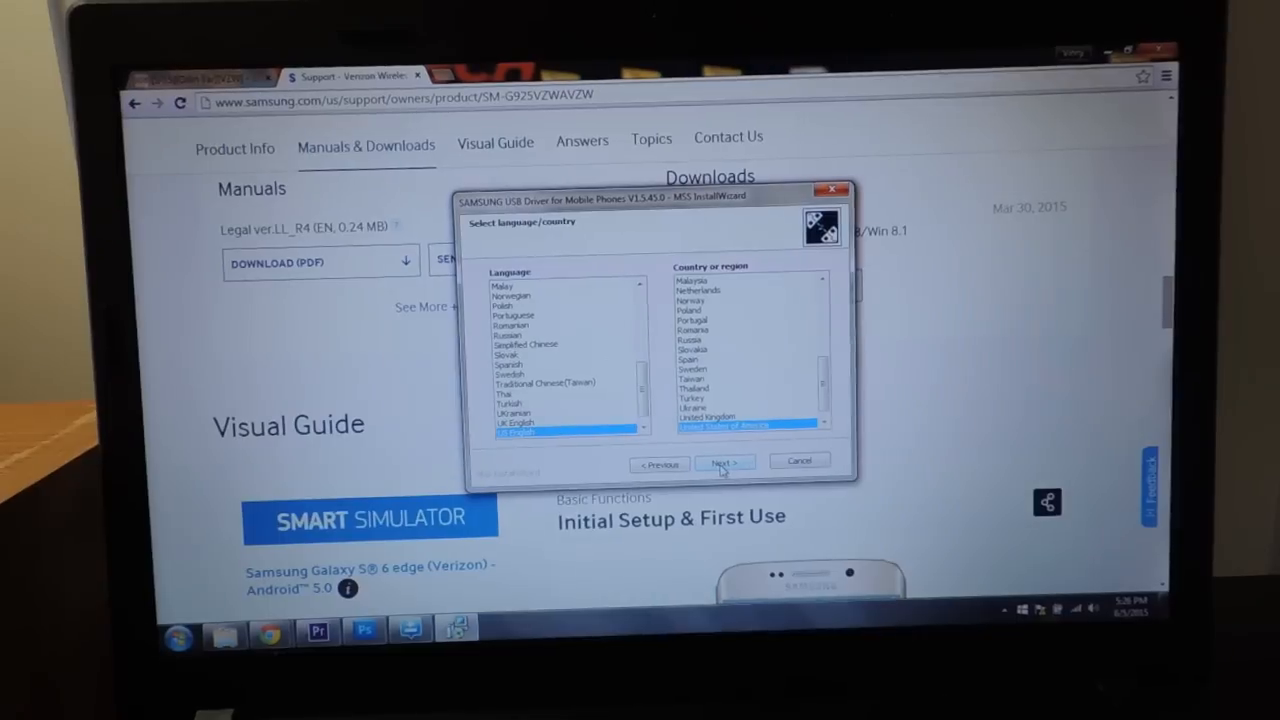
- Run the Samsung USB Driver install with US English and United States, then finish
left_click(724, 462)
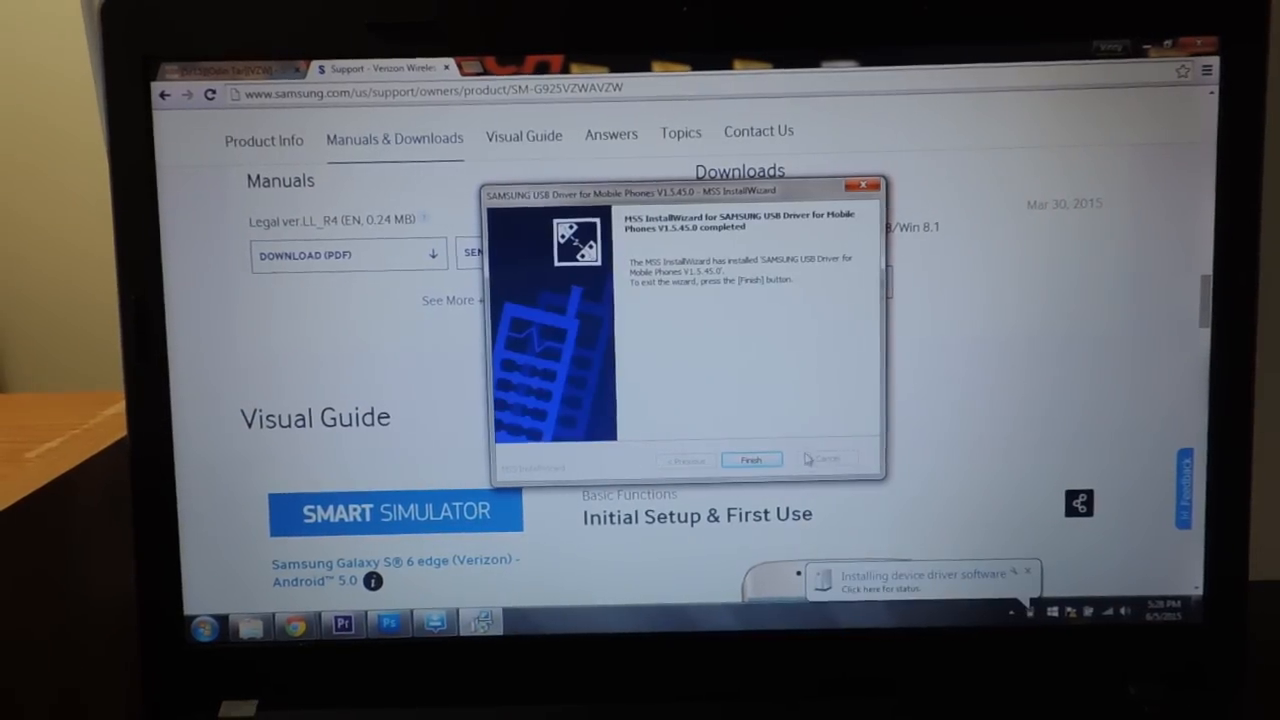
left_click(752, 459)
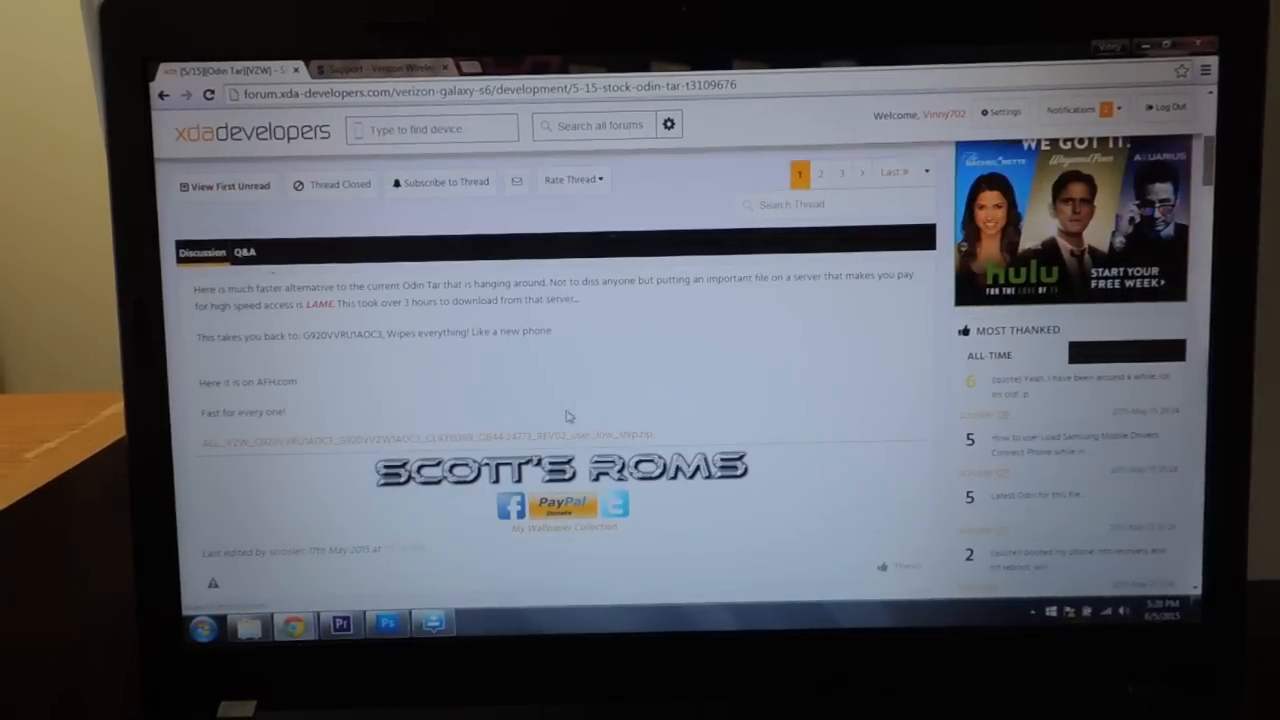
mouse_move(511, 394)
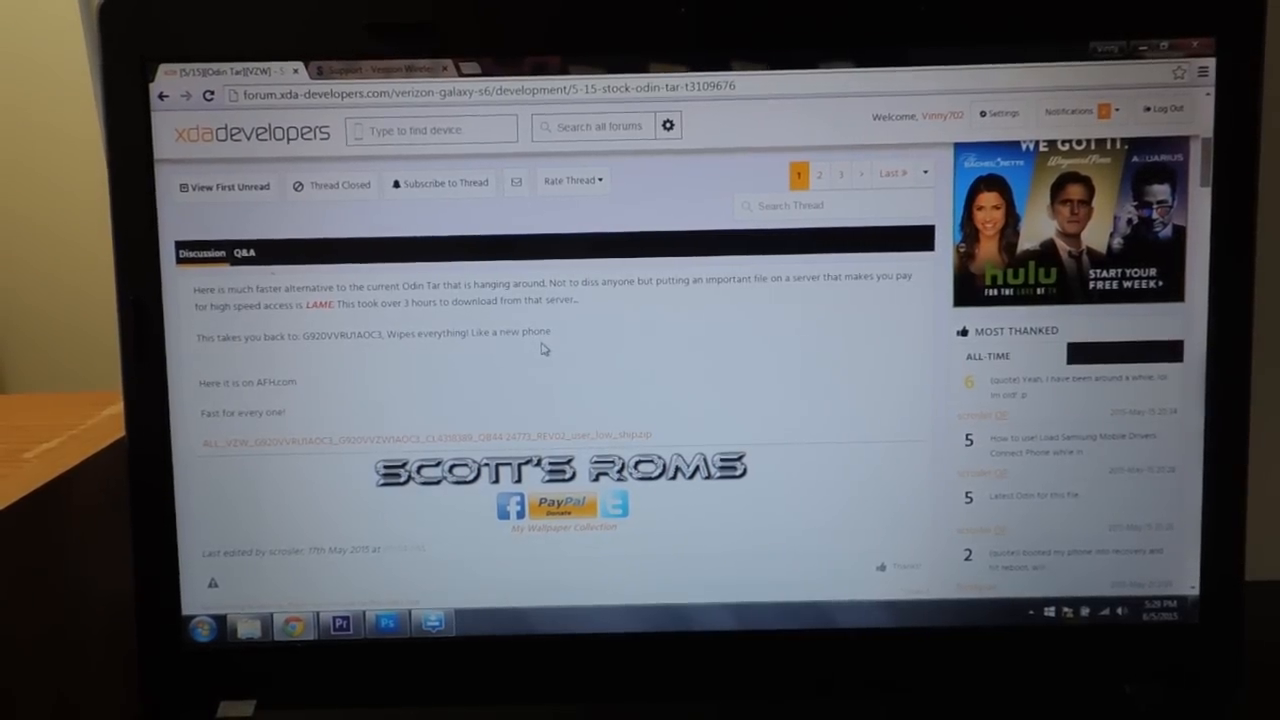
mouse_move(537, 350)
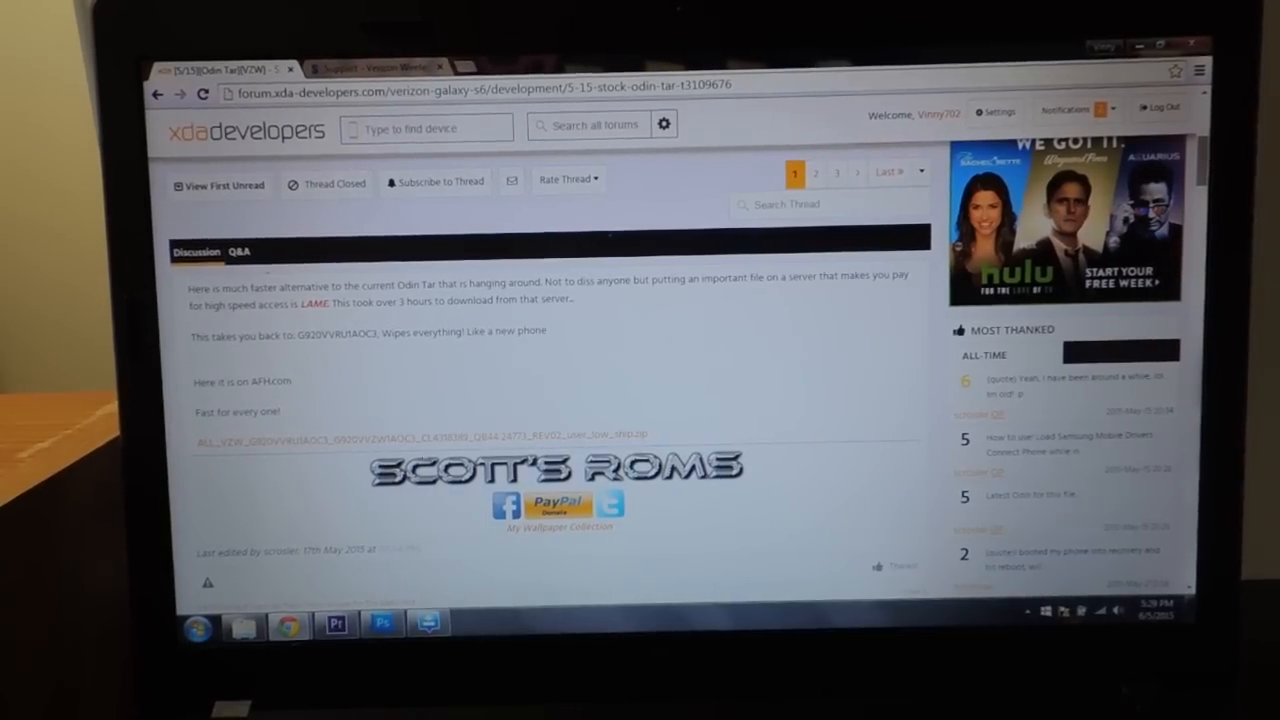
mouse_move(644, 572)
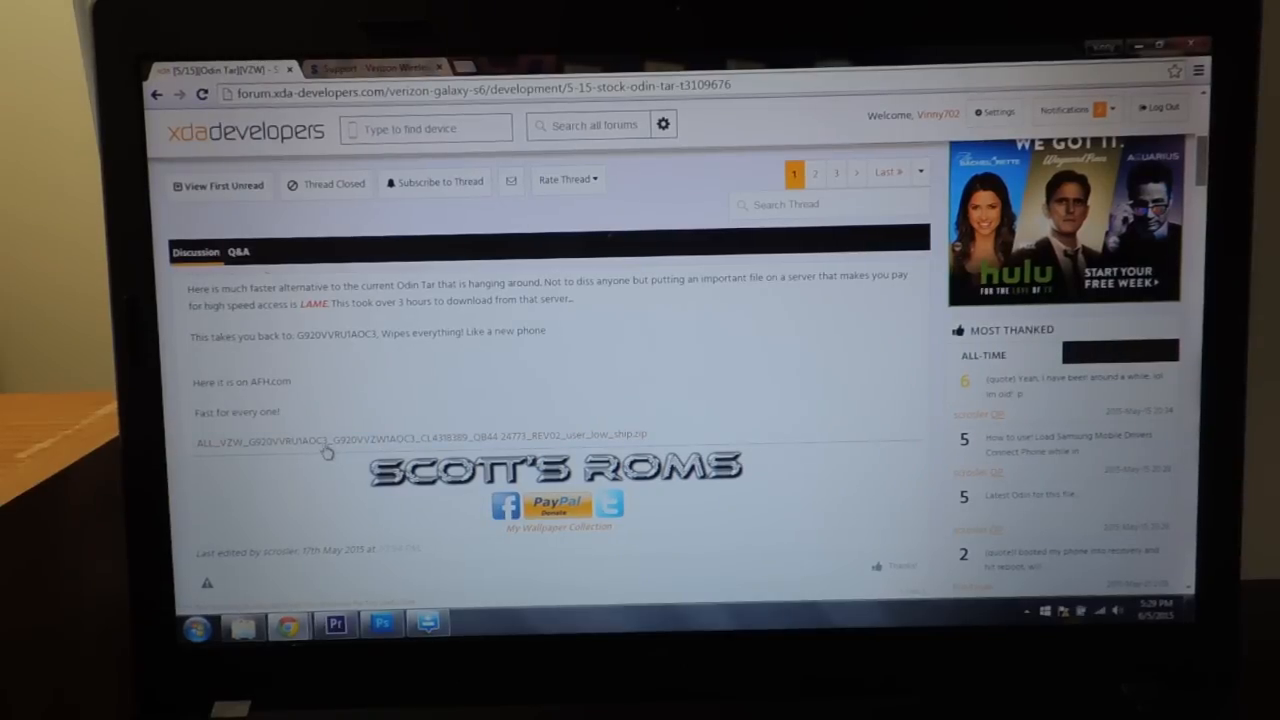
- Scroll the XDA stock tar thread down to post #2's attached Odin zip
scroll("down", 3)
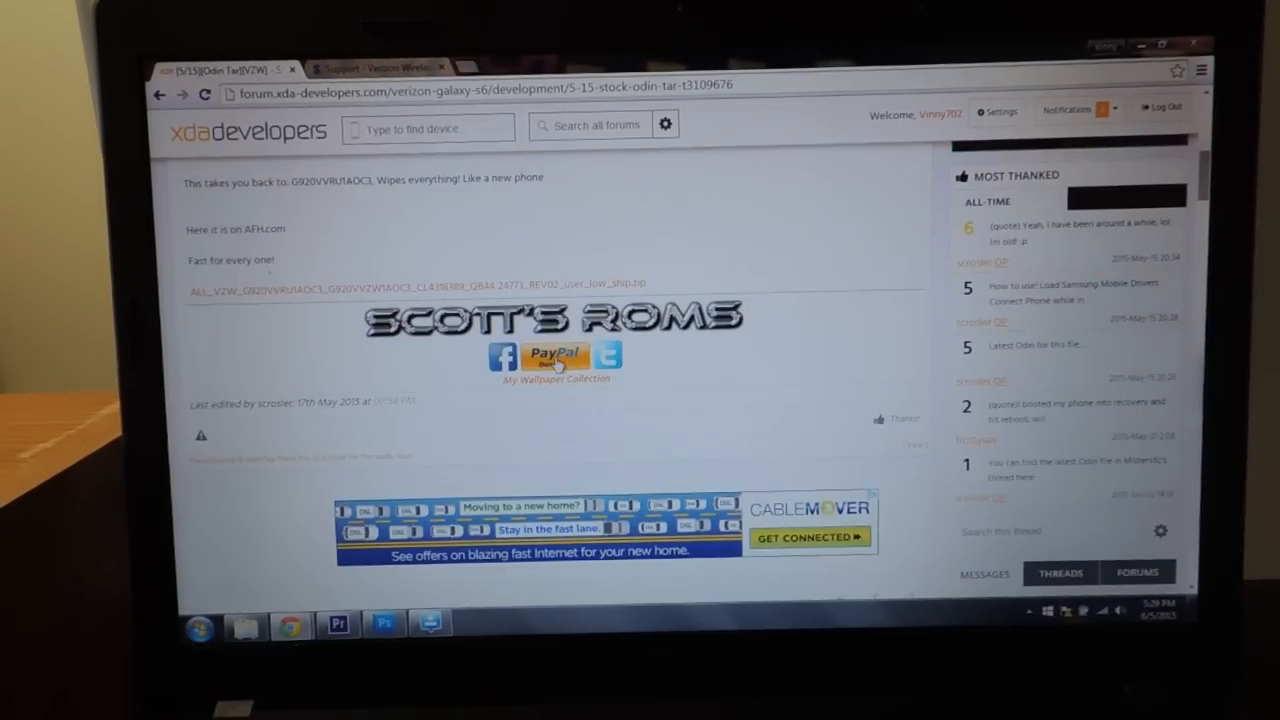
scroll("down", 3)
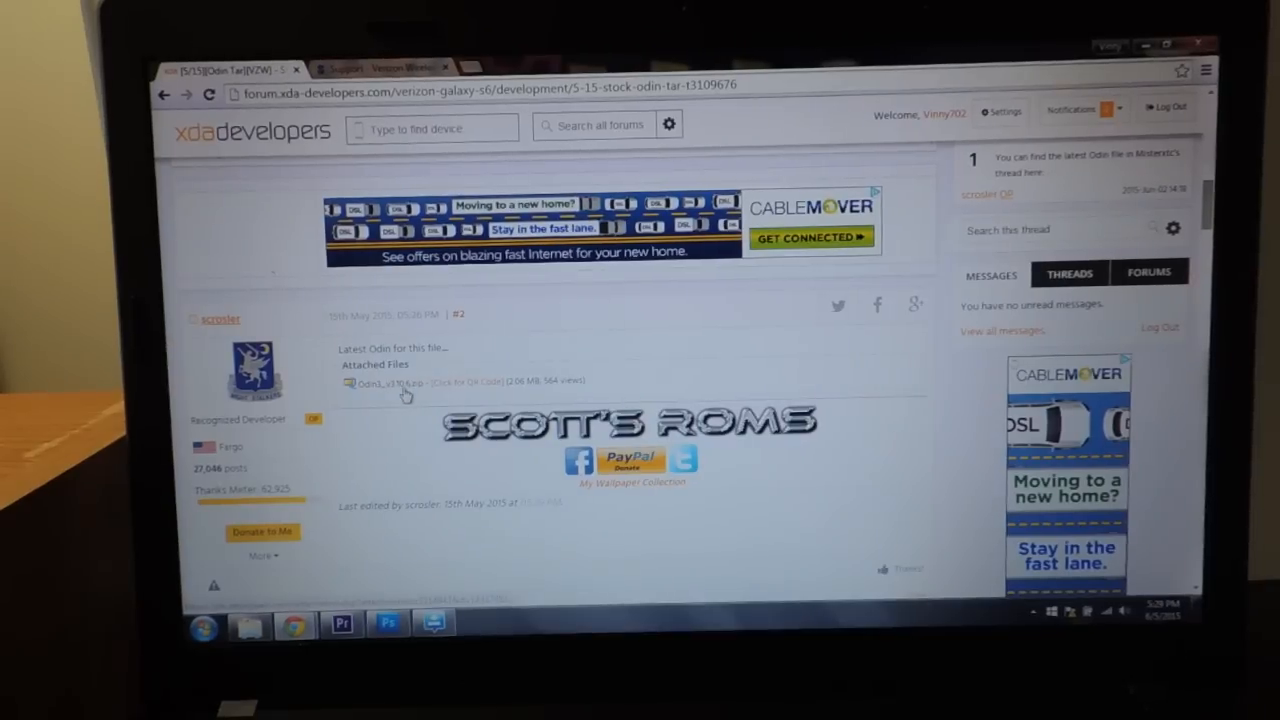
mouse_move(413, 426)
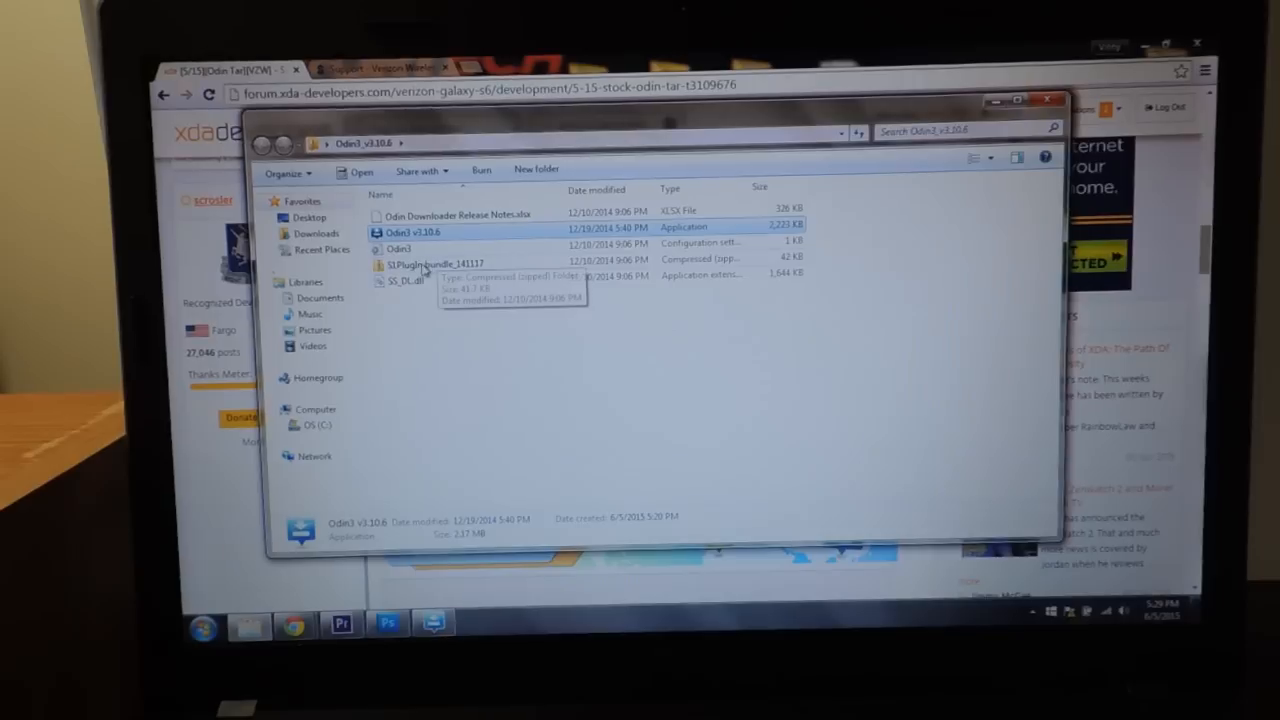
mouse_move(883, 118)
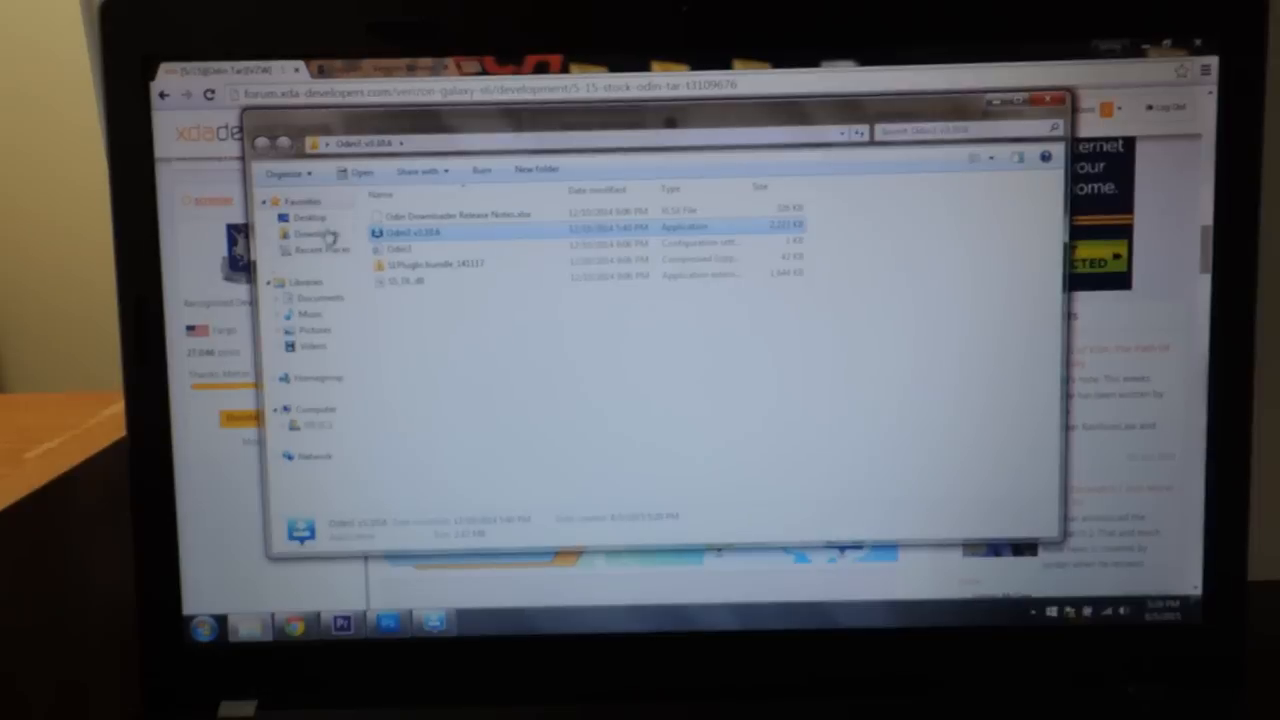
- Locate the Odin3_v3.10.6 zip in Downloads and bring up its context menu
left_click(307, 232)
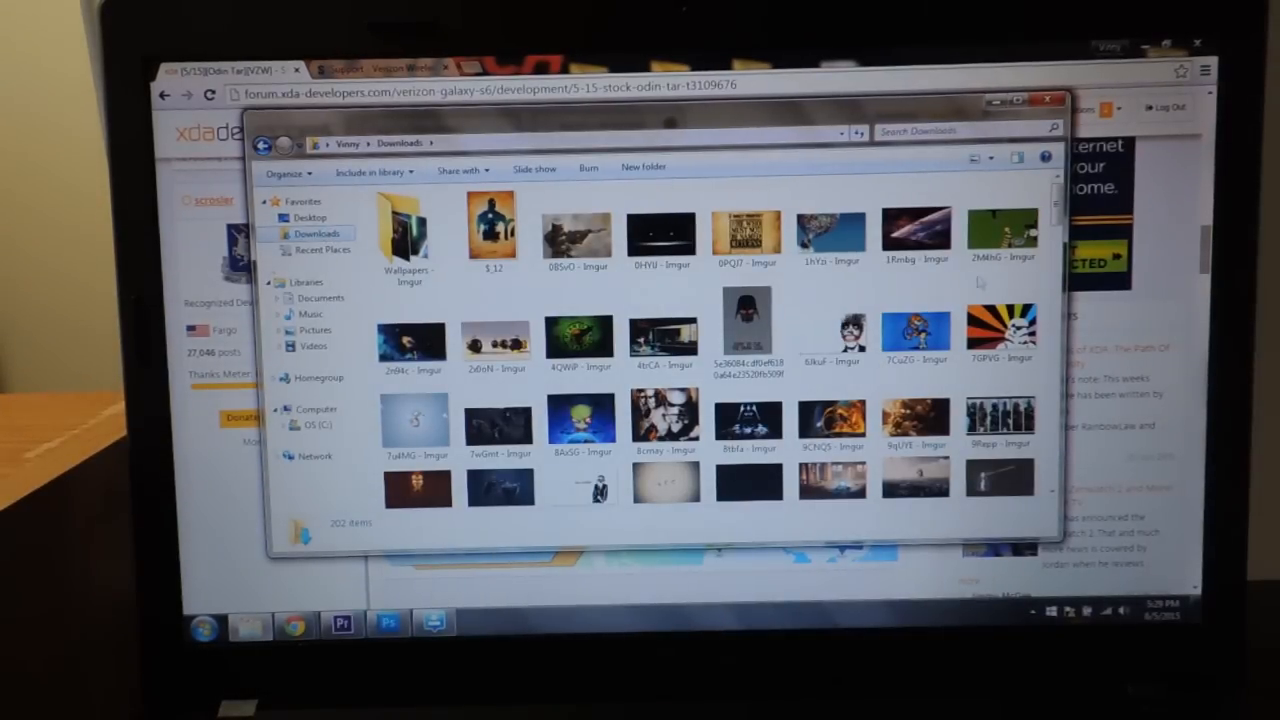
scroll("down", 3)
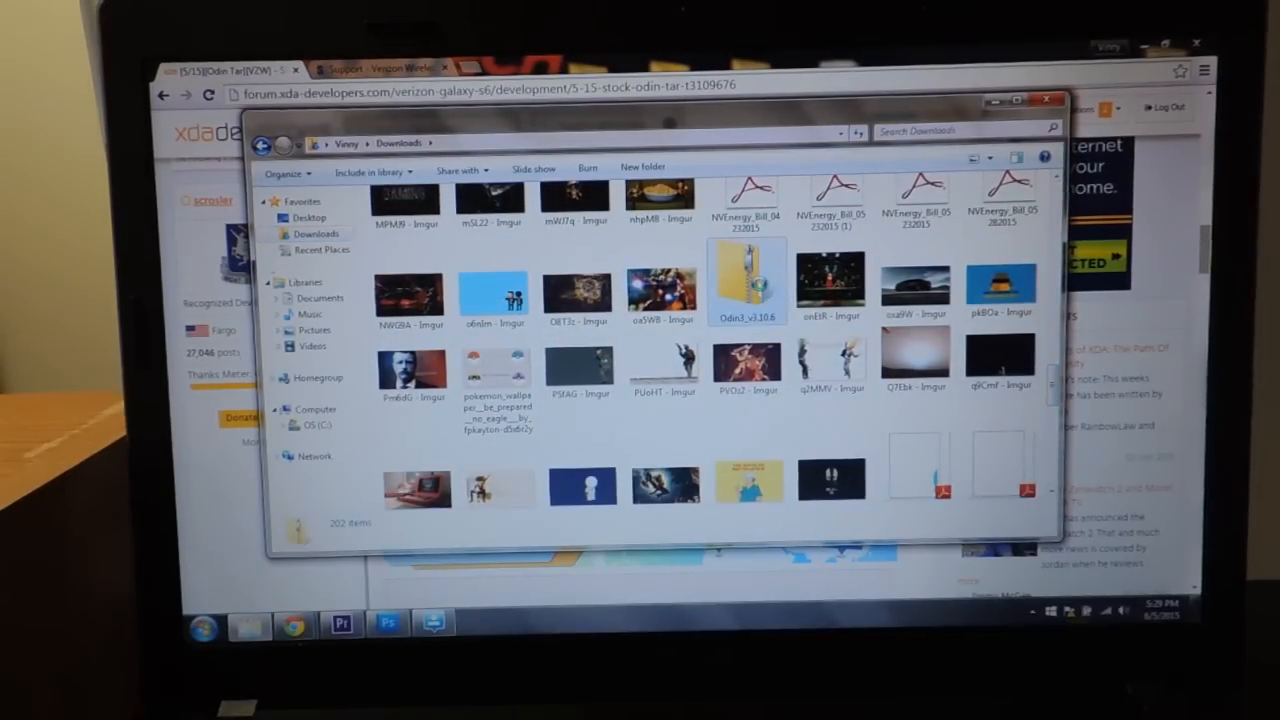
right_click(748, 280)
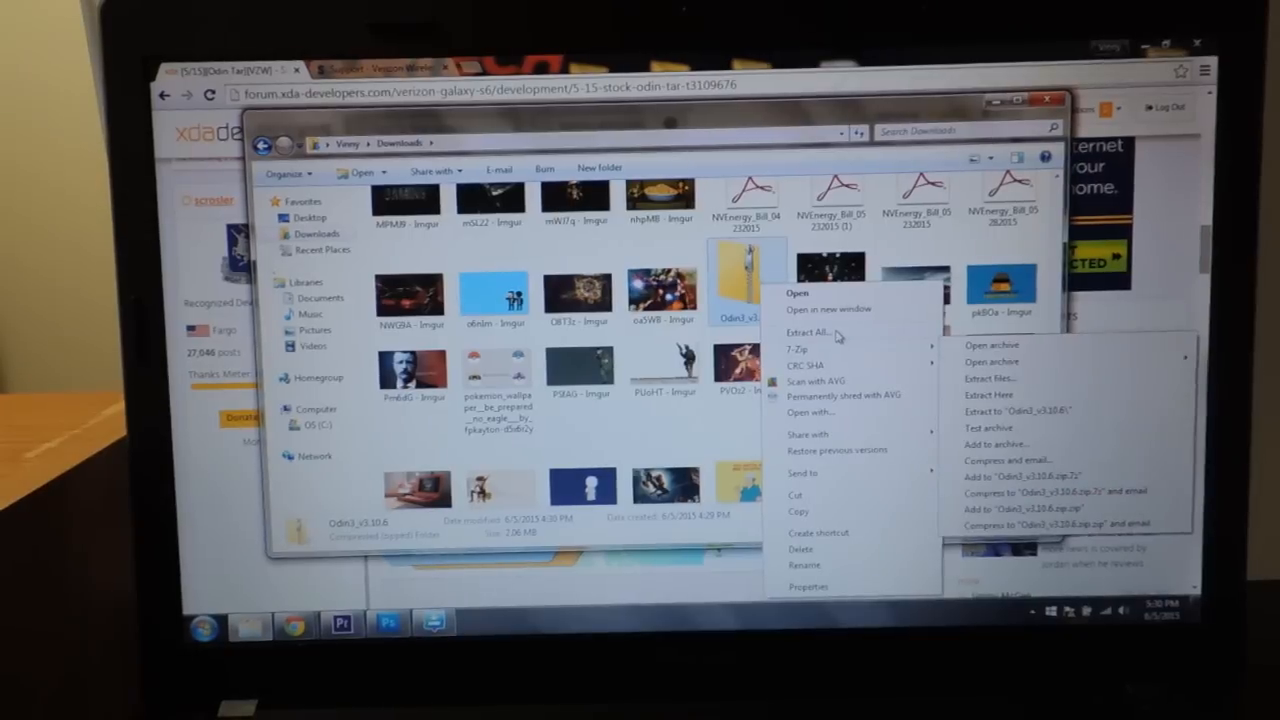
mouse_move(916, 337)
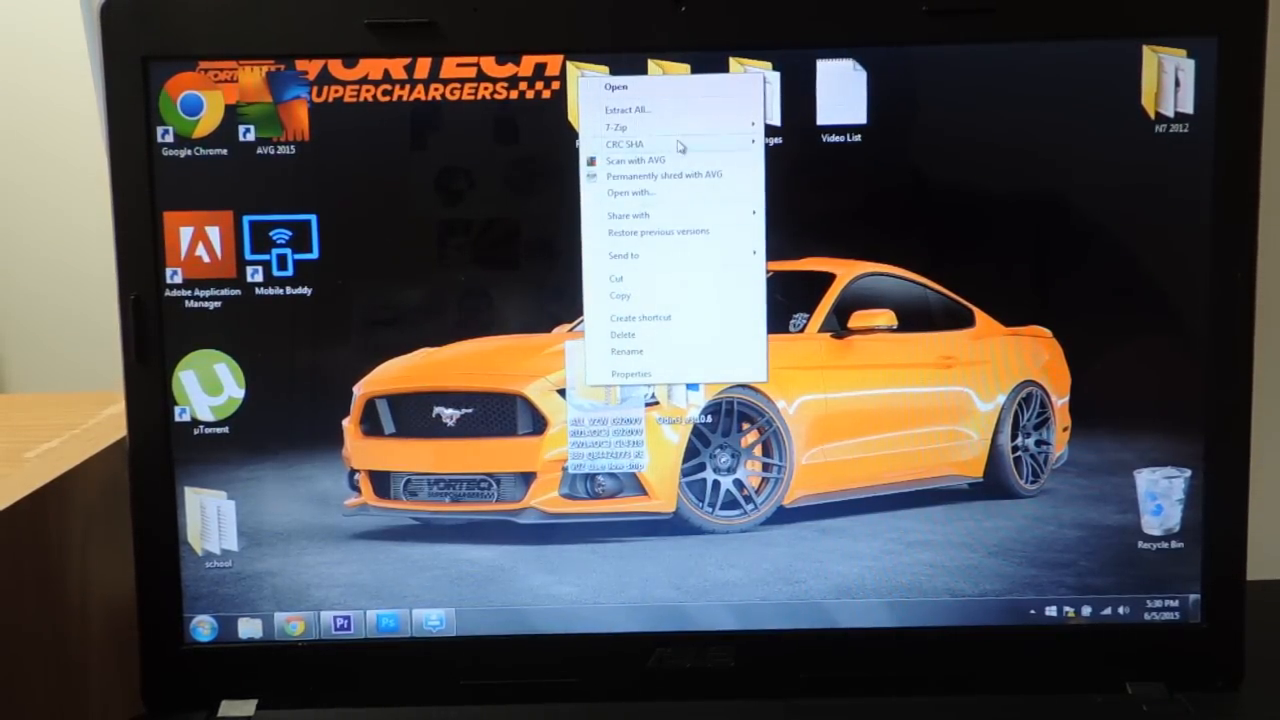
- Extract the archive with Extract All, choosing the Desktop as the destination
left_click(631, 109)
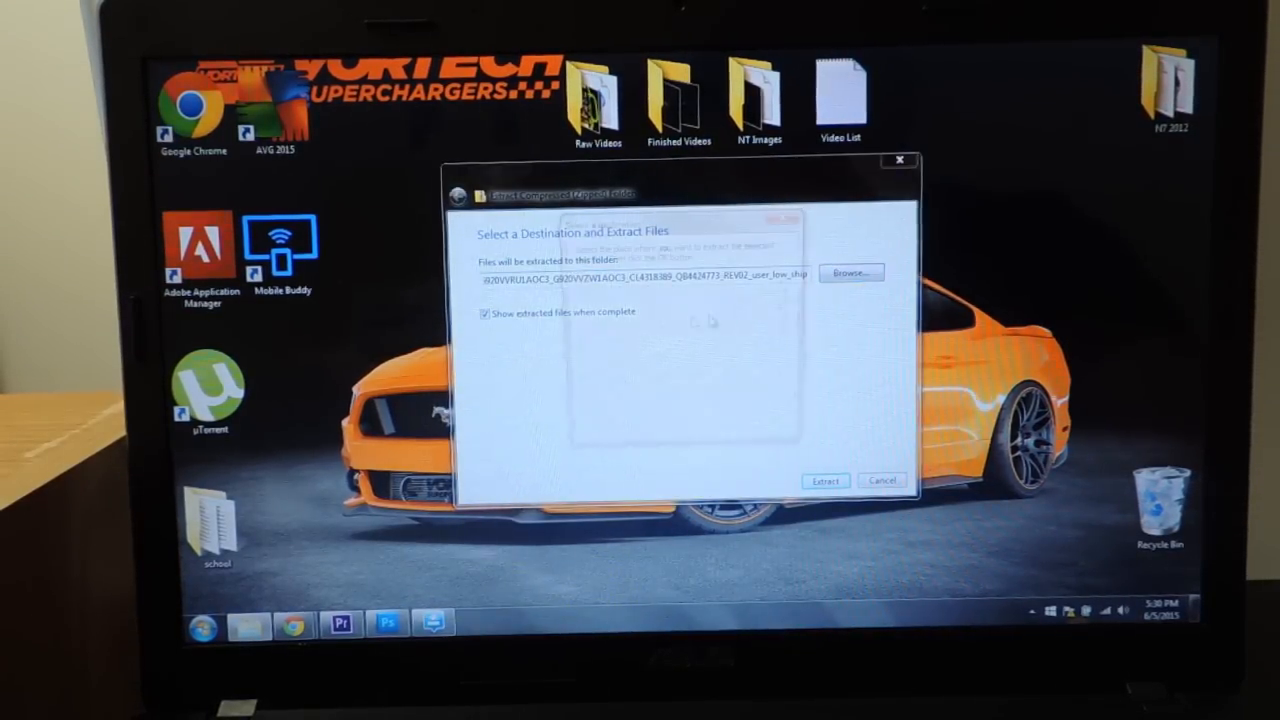
left_click(850, 272)
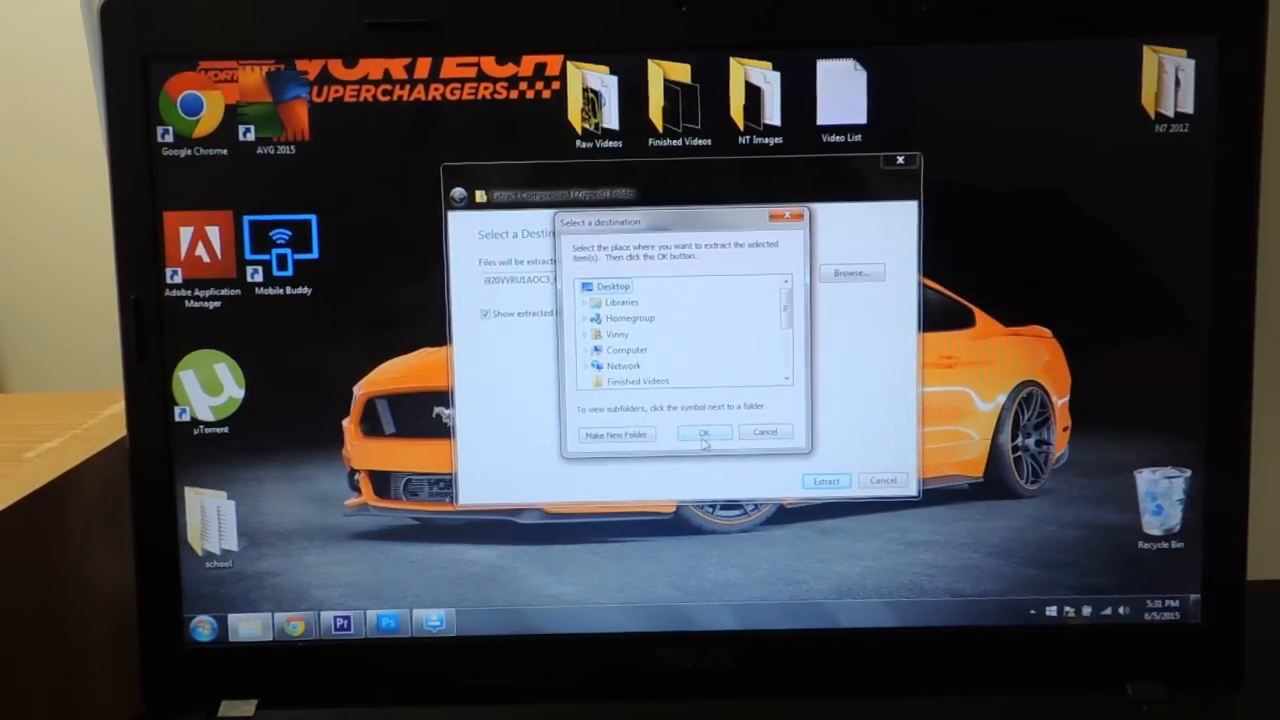
left_click(703, 432)
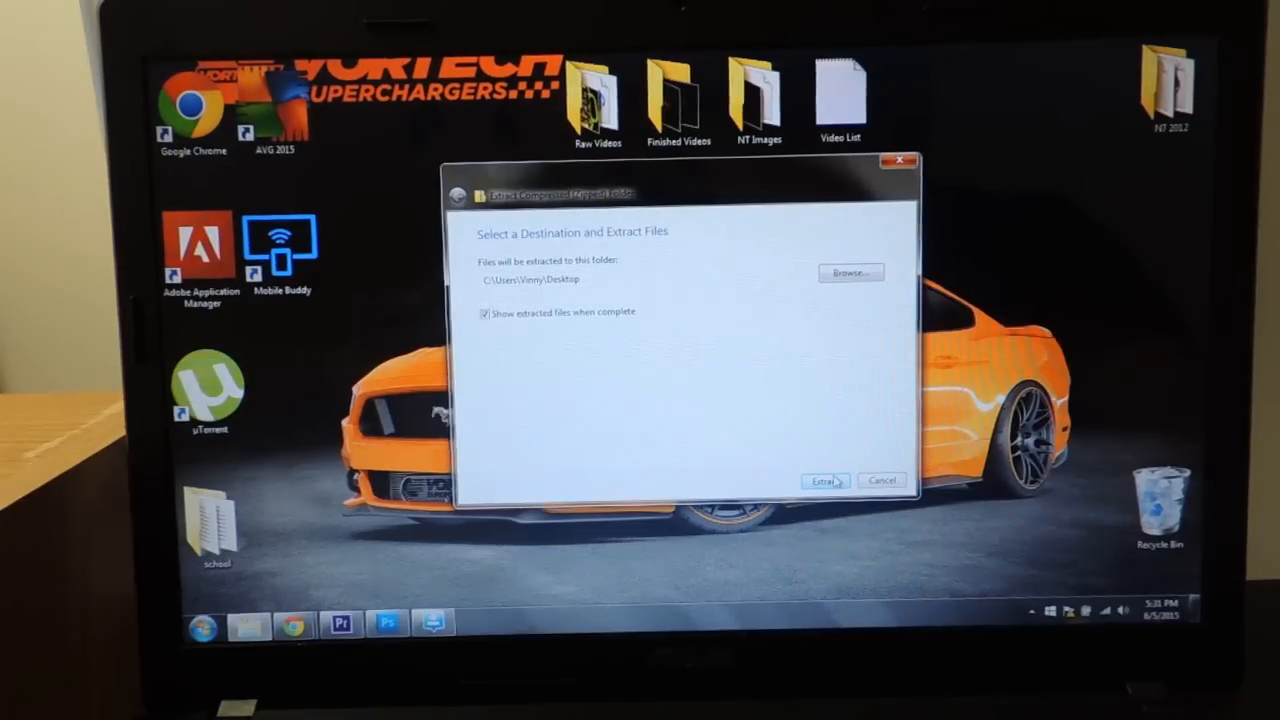
left_click(826, 480)
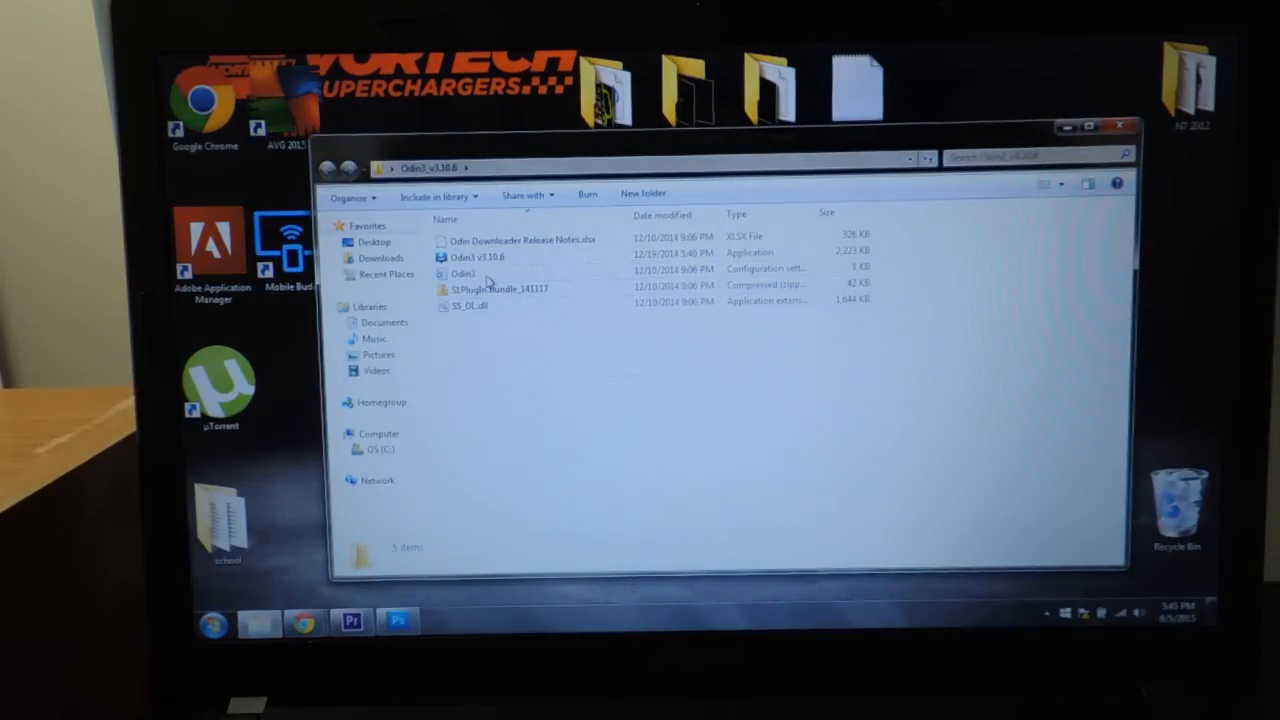
- Launch the Odin3 v3.10.6 application from the extracted Odin3_v3.10.6 folder
left_click(481, 256)
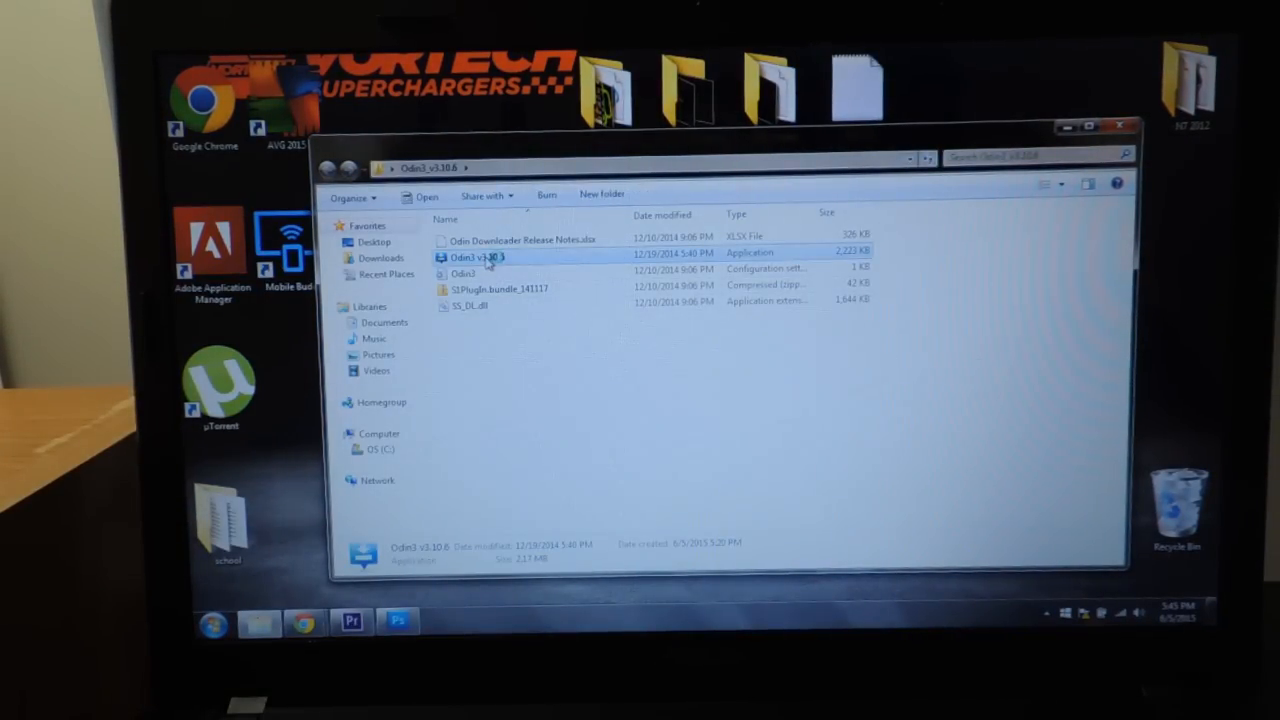
double_click(475, 257)
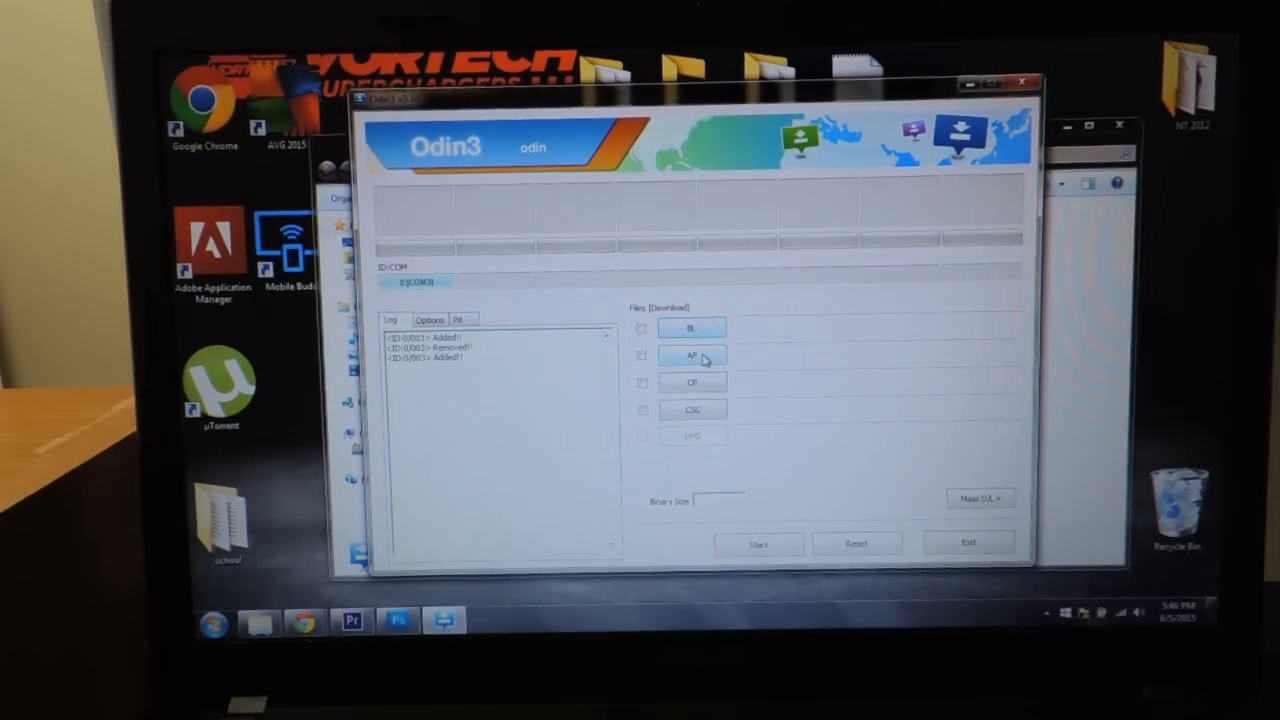
- Load the Verizon firmware .tar.md5 from the Desktop into AP and start flashing
left_click(692, 355)
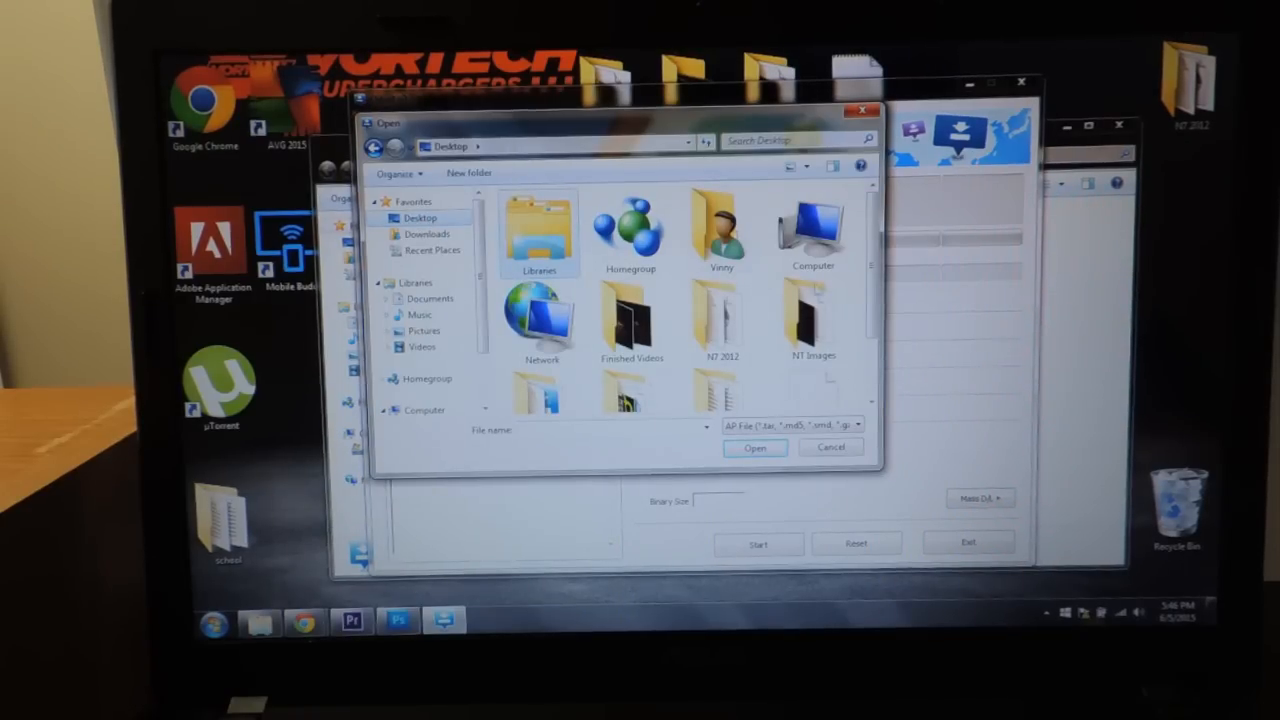
scroll("down", 3)
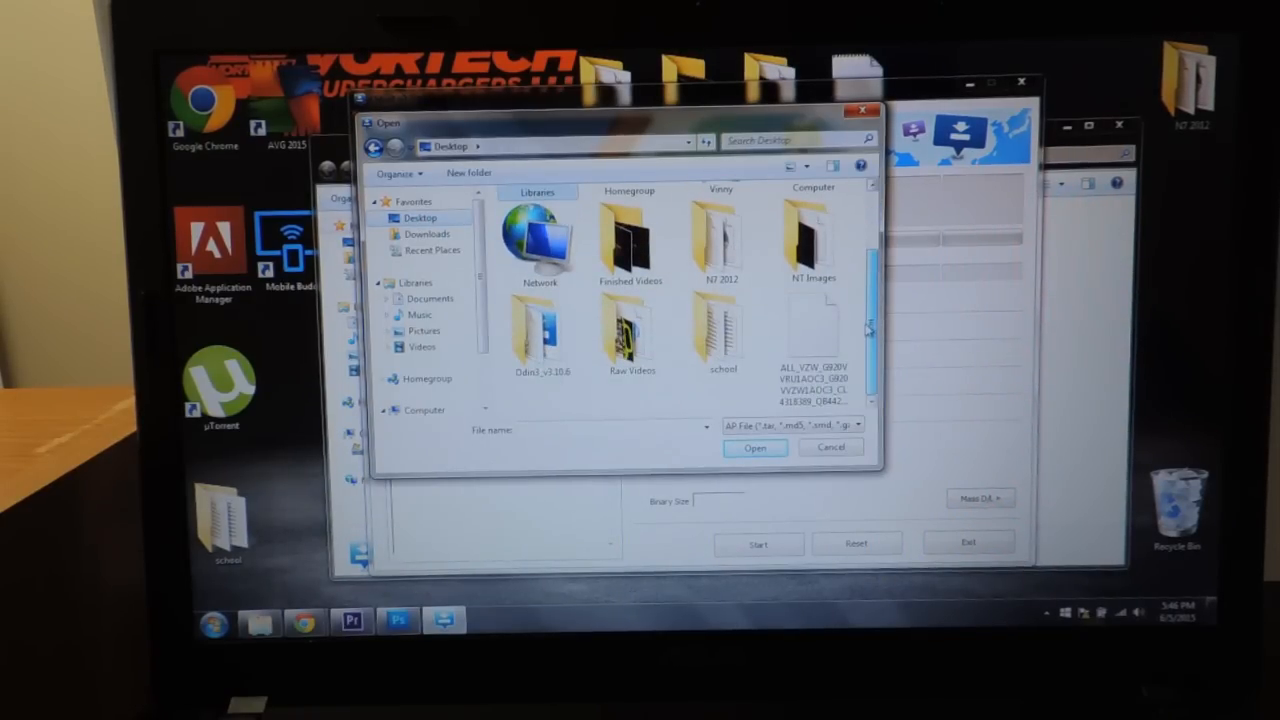
left_click(812, 350)
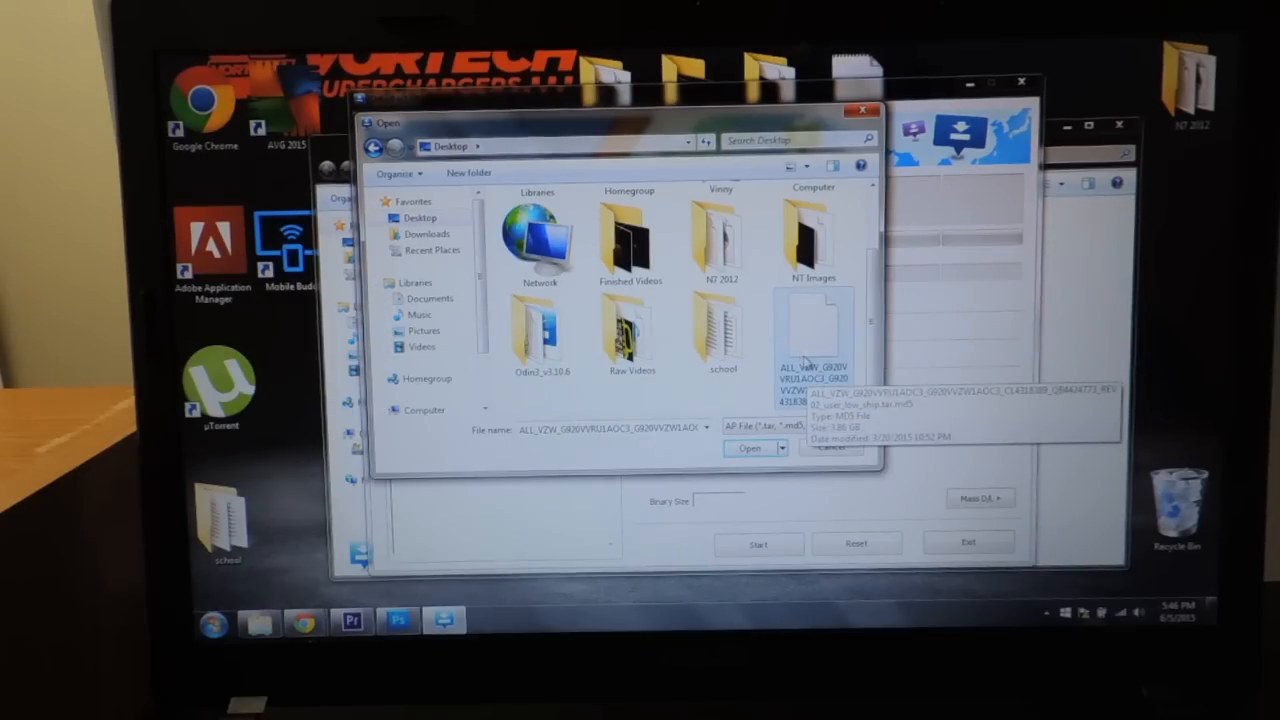
left_click(753, 448)
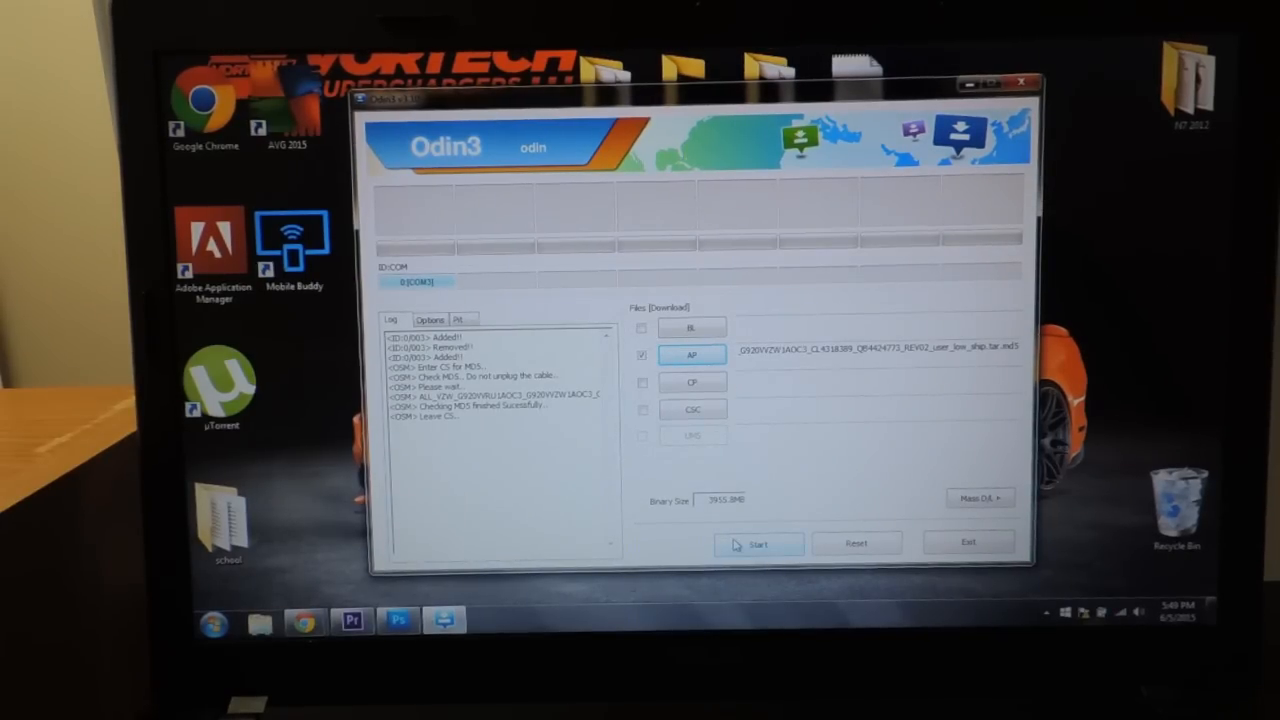
left_click(757, 542)
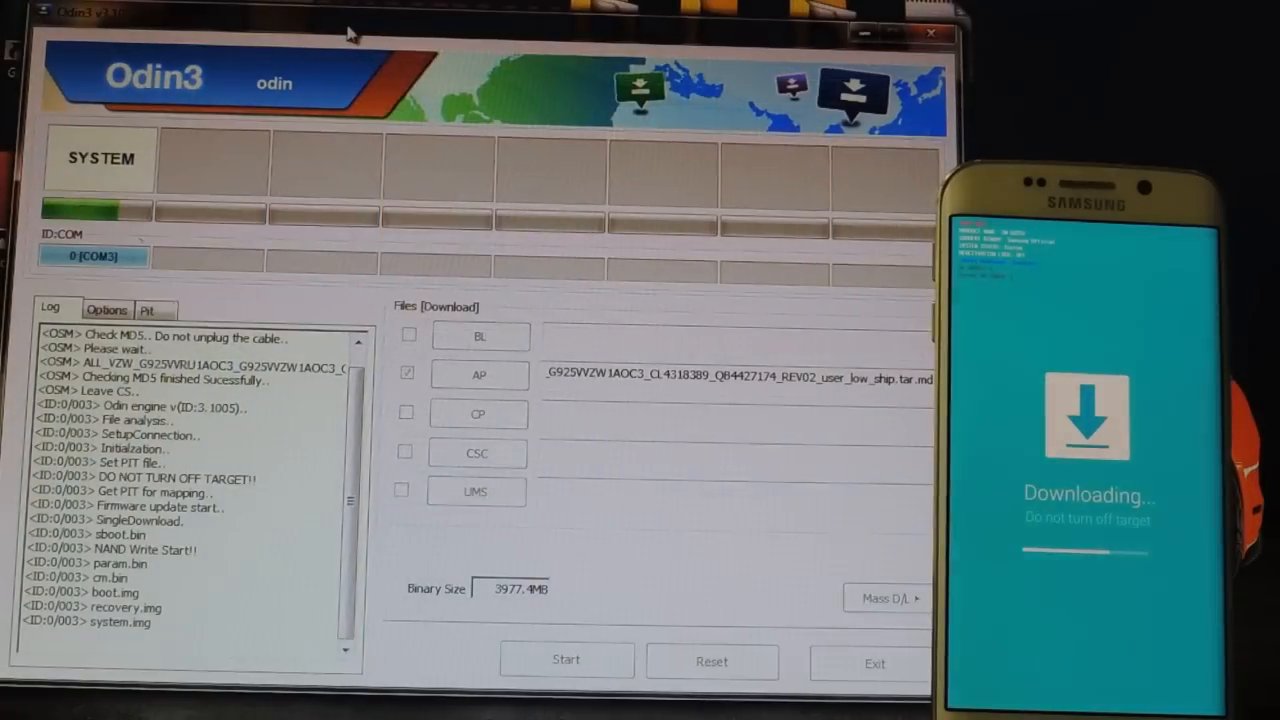